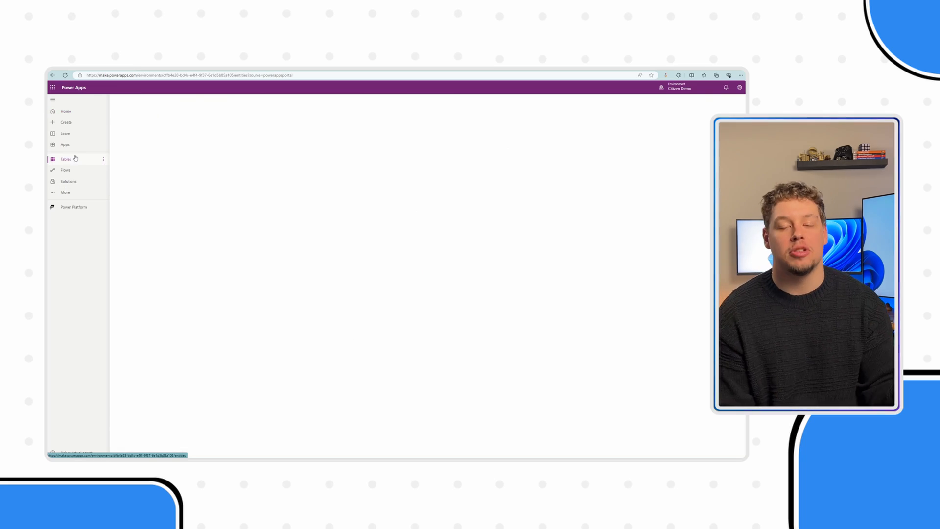
Navigate from Tables to the Account table and its Forms list
left_click(66, 159)
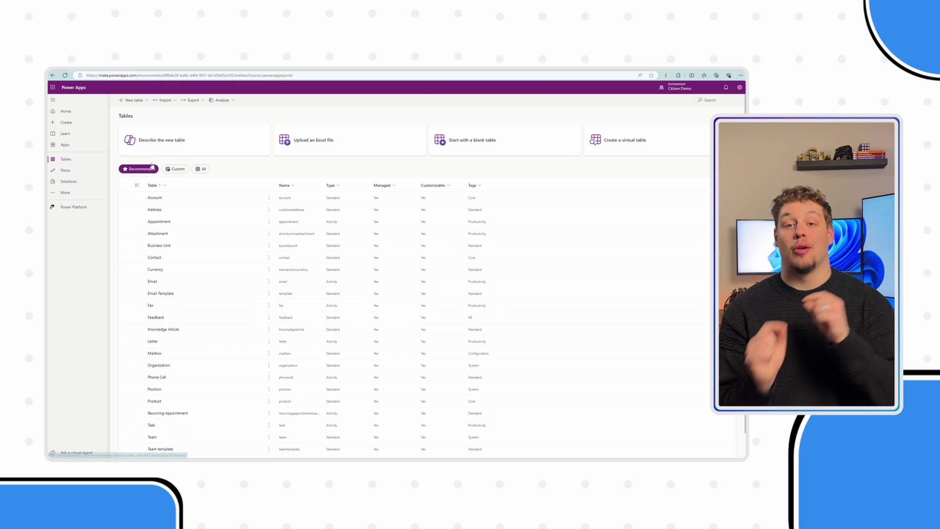
left_click(154, 197)
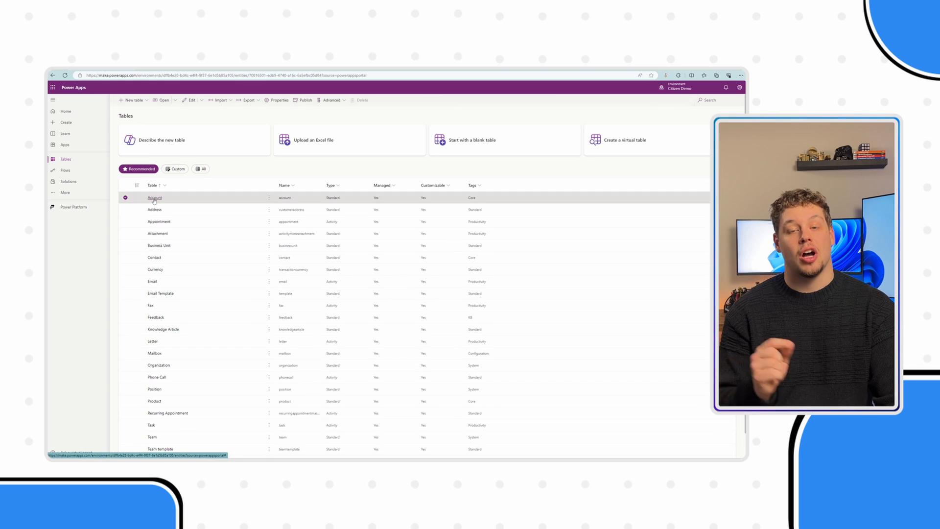
left_click(154, 197)
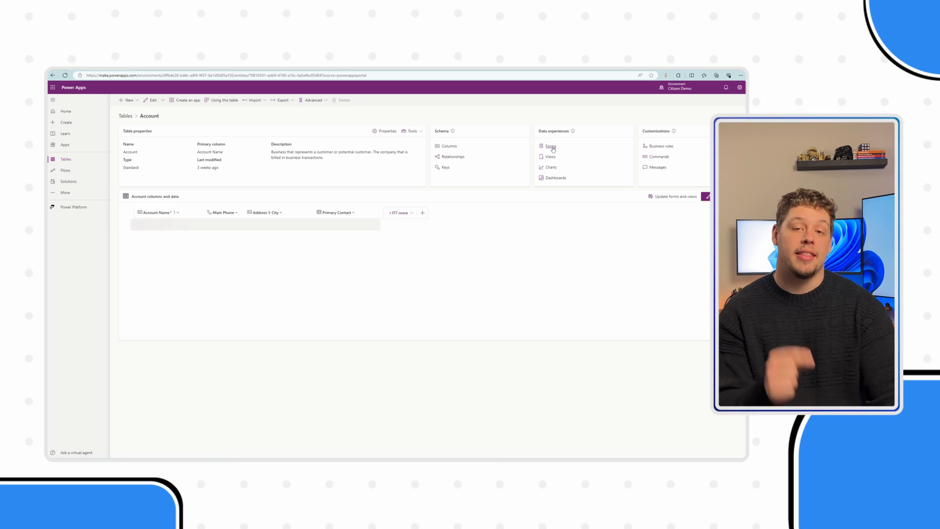
left_click(551, 146)
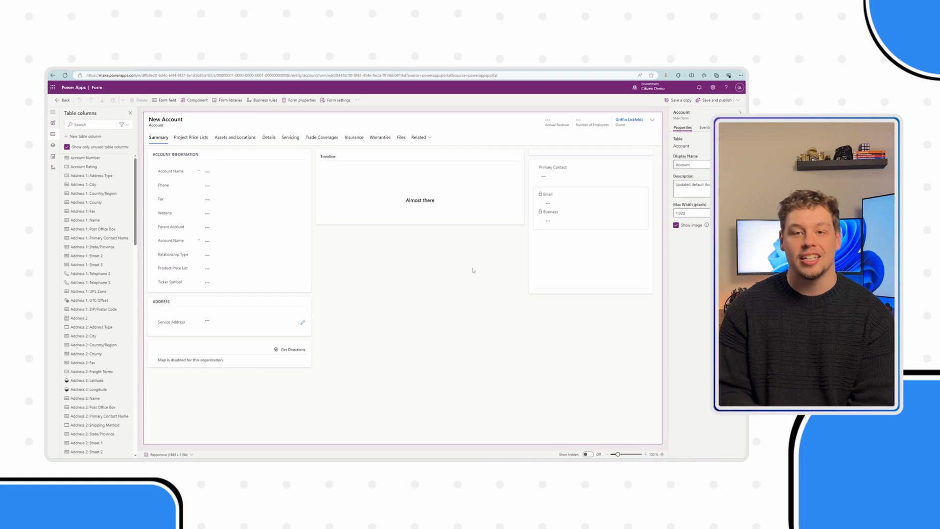
Review the Emails contact preference field on the Details section and bring up the Components library
left_click(268, 137)
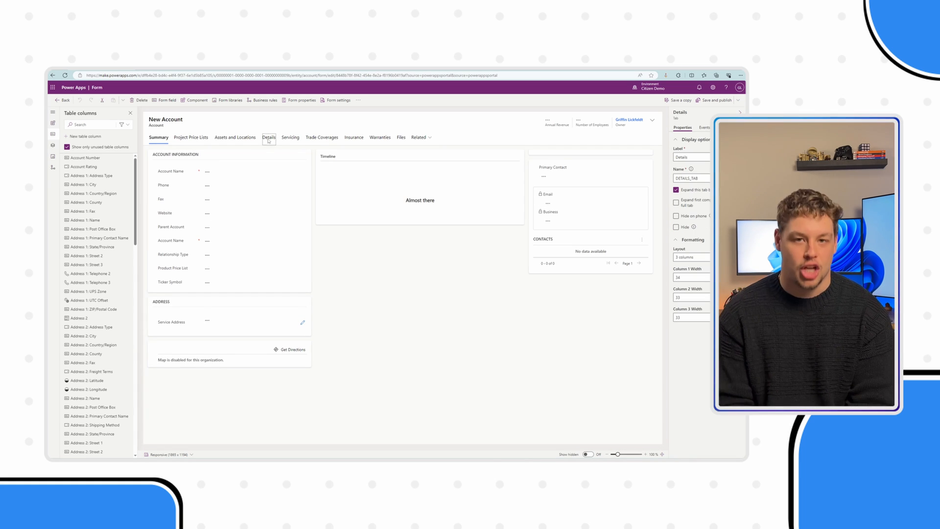
left_click(268, 137)
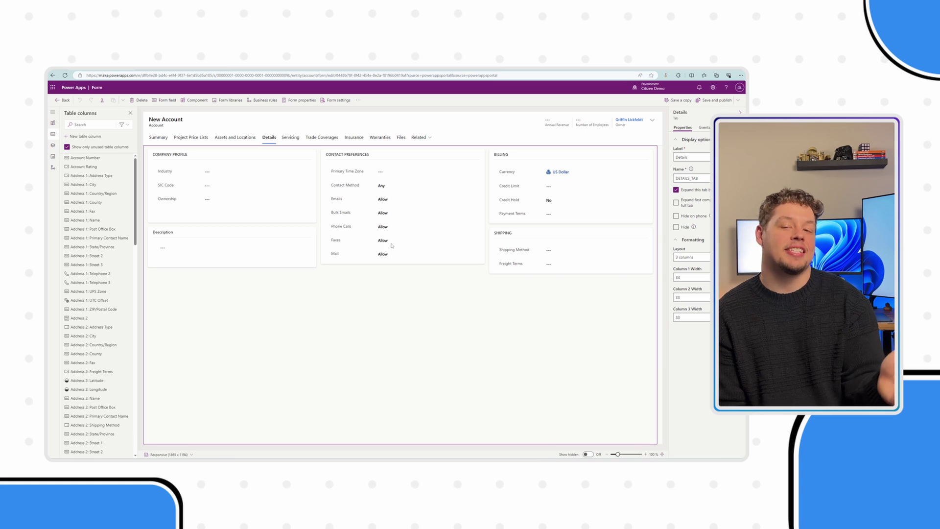
left_click(383, 199)
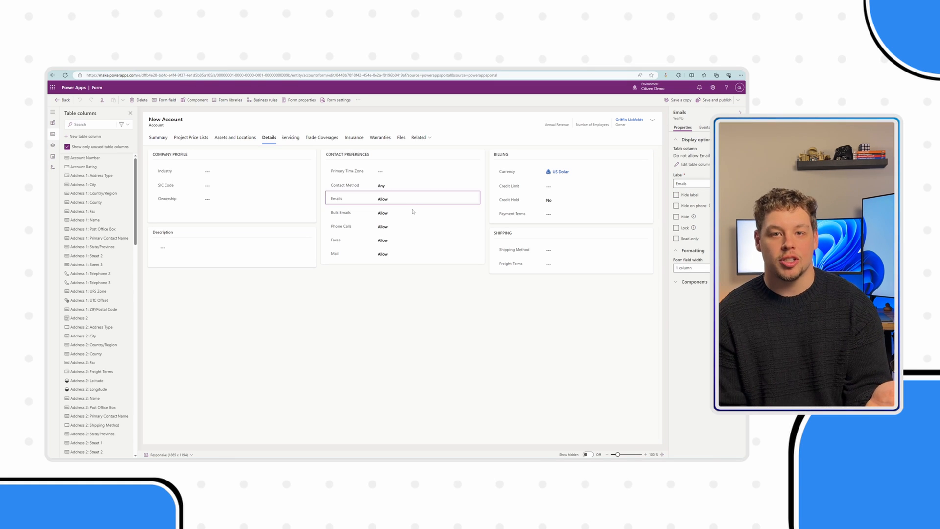
left_click(382, 226)
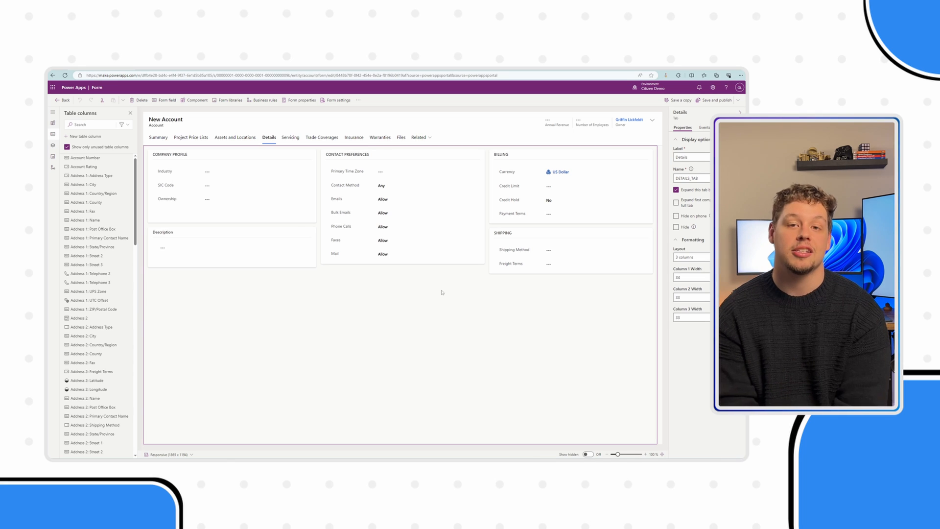
left_click(199, 100)
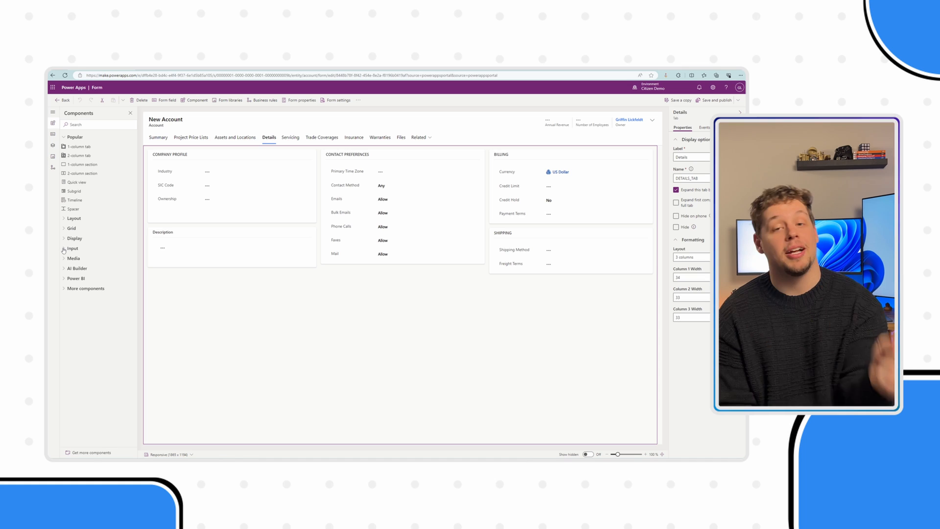
Add Checkbox components bound to the Do not allow Emails, Bulk Emails and further Yes/No columns
left_click(71, 247)
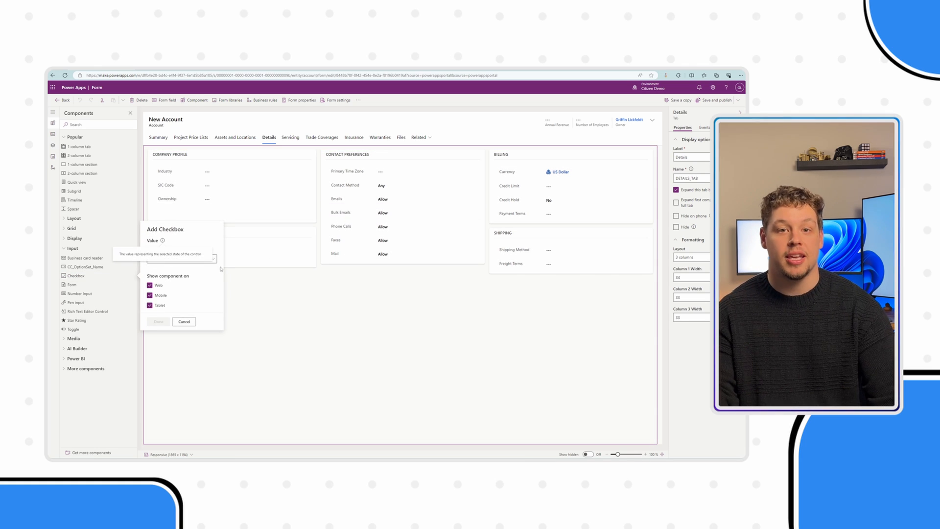
left_click(182, 258)
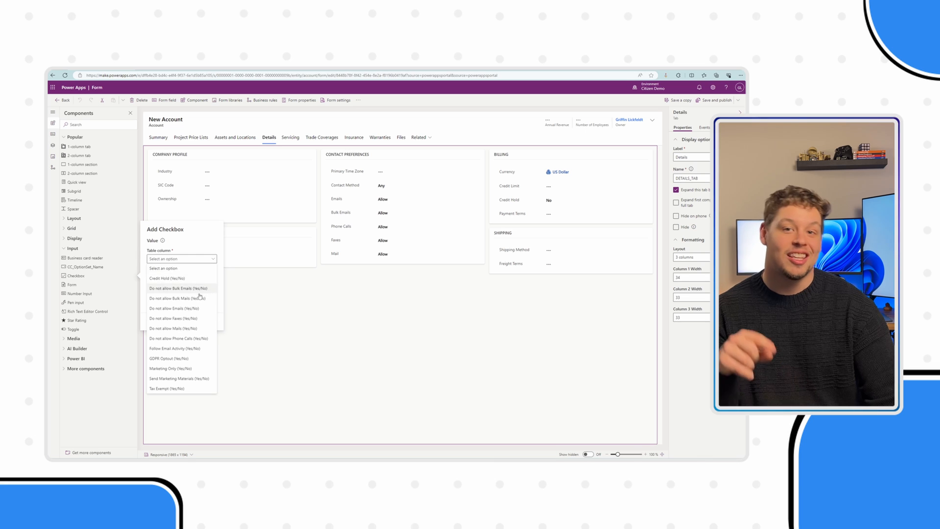
left_click(172, 308)
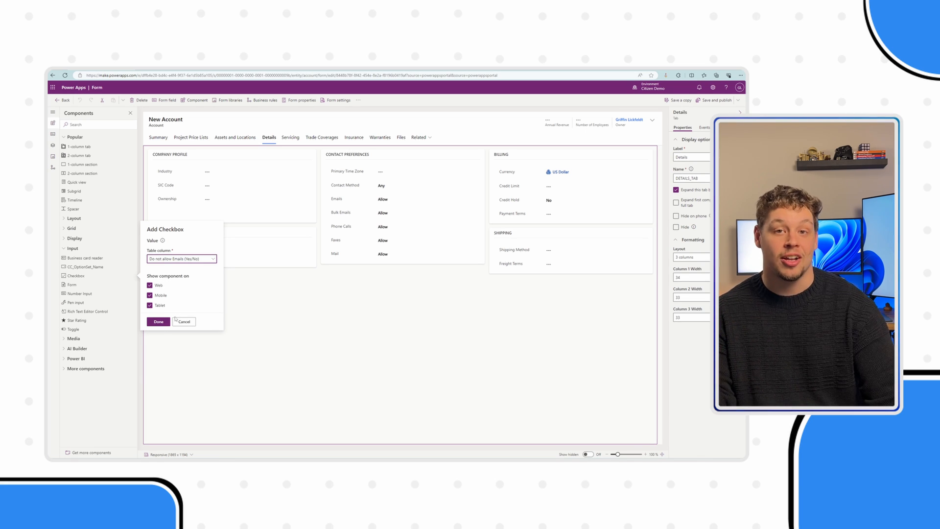
left_click(158, 321)
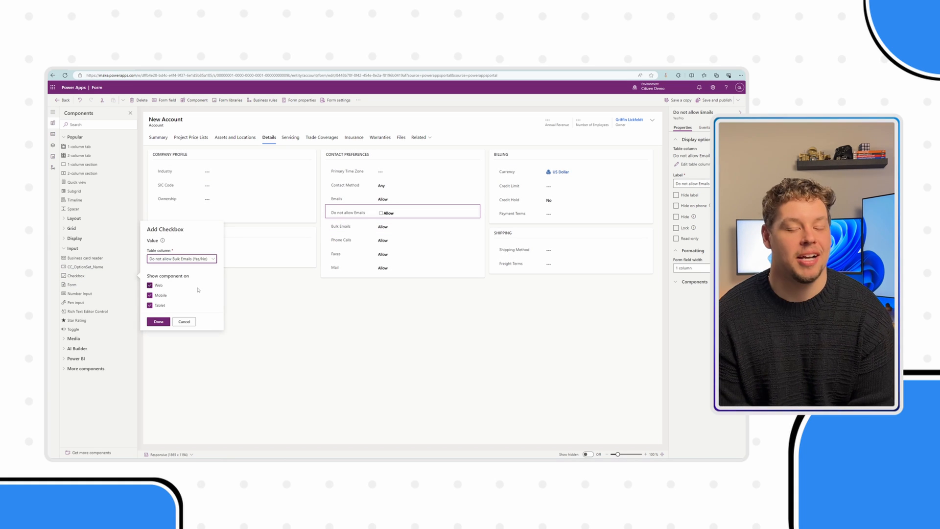
left_click(158, 321)
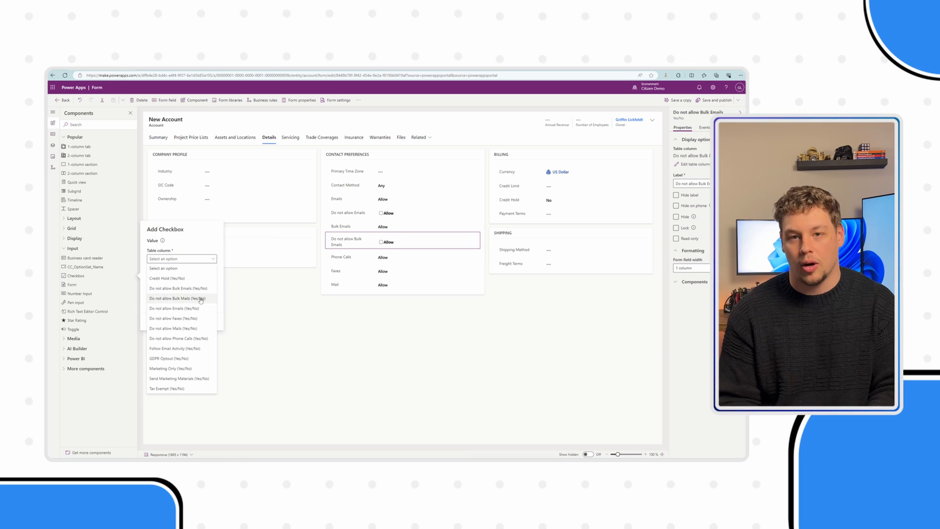
left_click(173, 309)
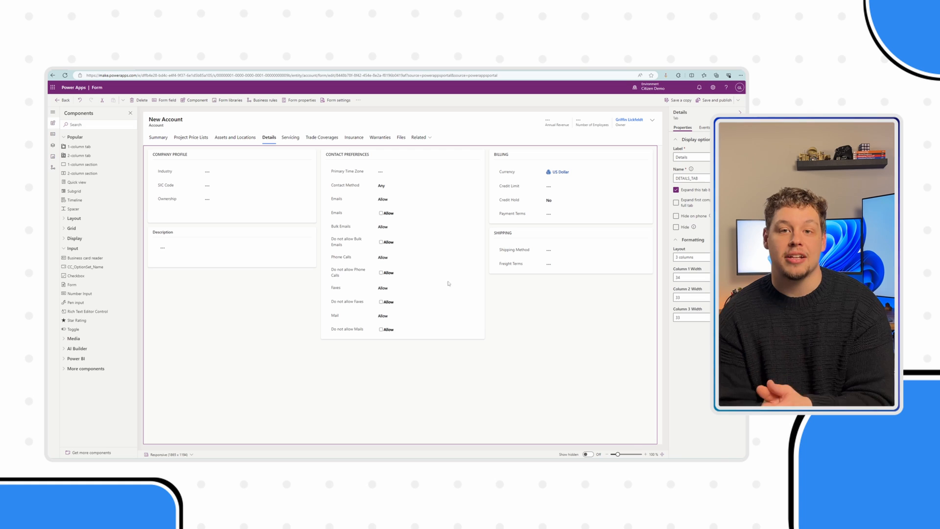
Remove the original Phone Calls and Faxes Allow fields, leaving the relabelled checkboxes in place
left_click(402, 212)
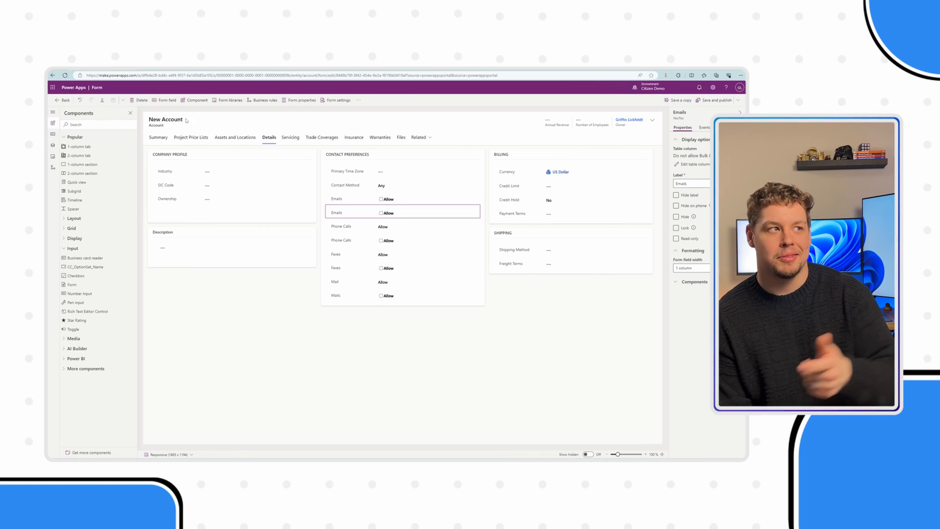
left_click(384, 239)
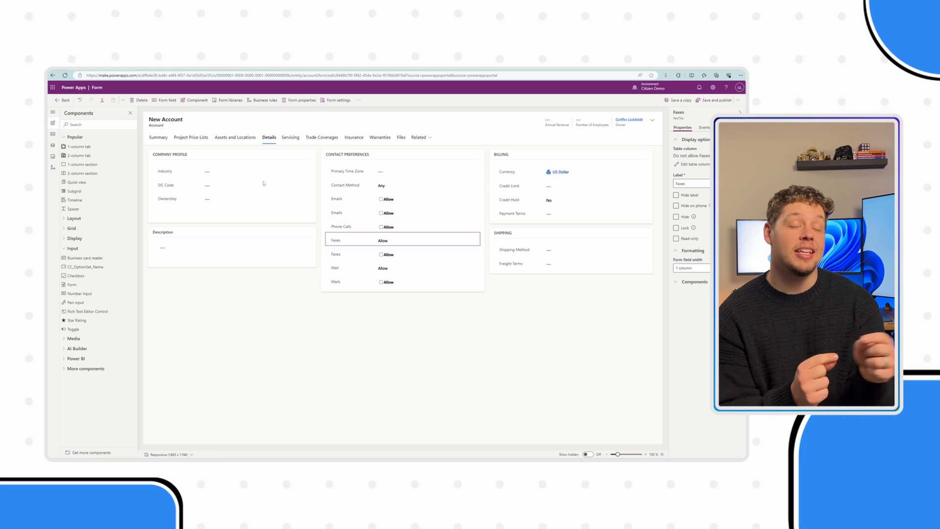
left_click(384, 226)
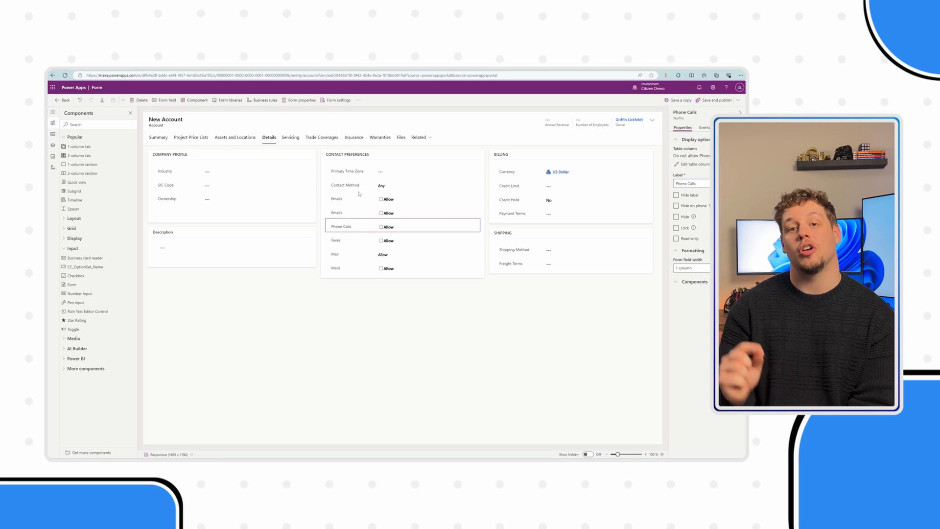
left_click(384, 253)
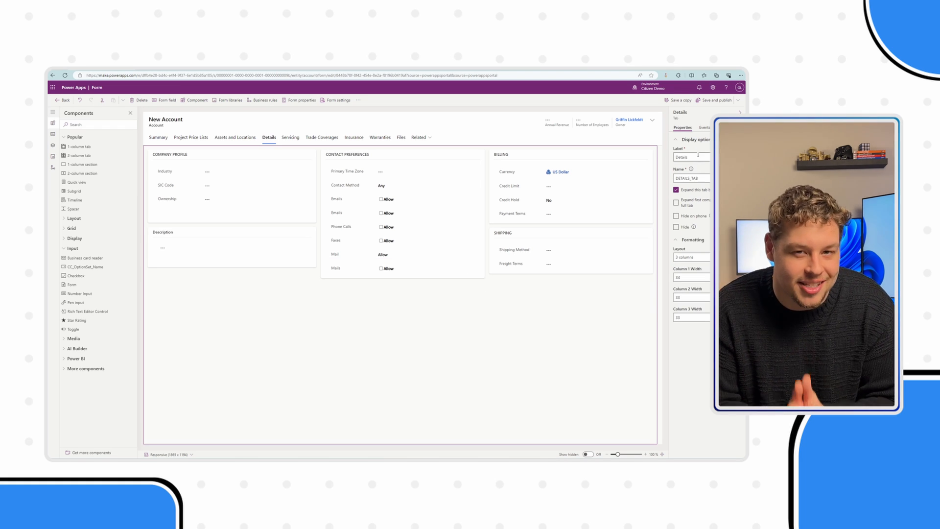
Save and publish the Account main form and move to a sample account in Dynamics 365 Sales Hub
left_click(711, 100)
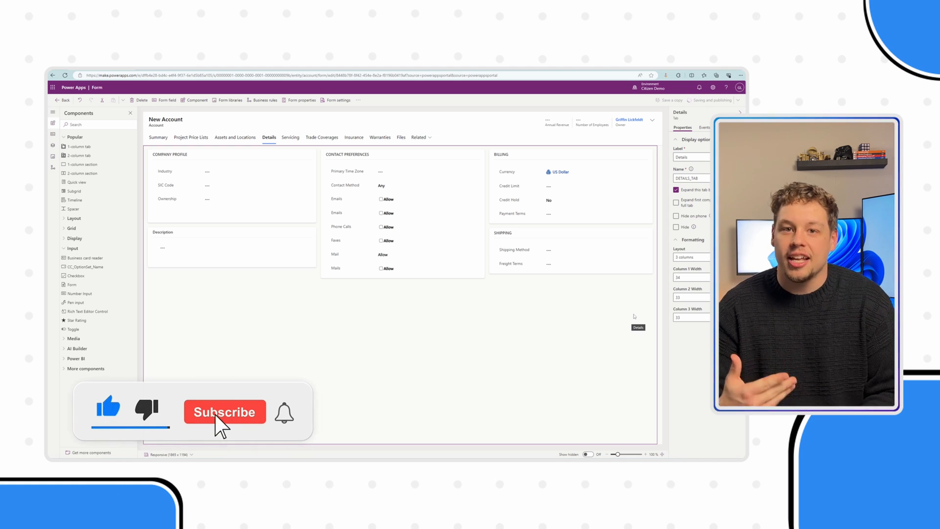
left_click(225, 411)
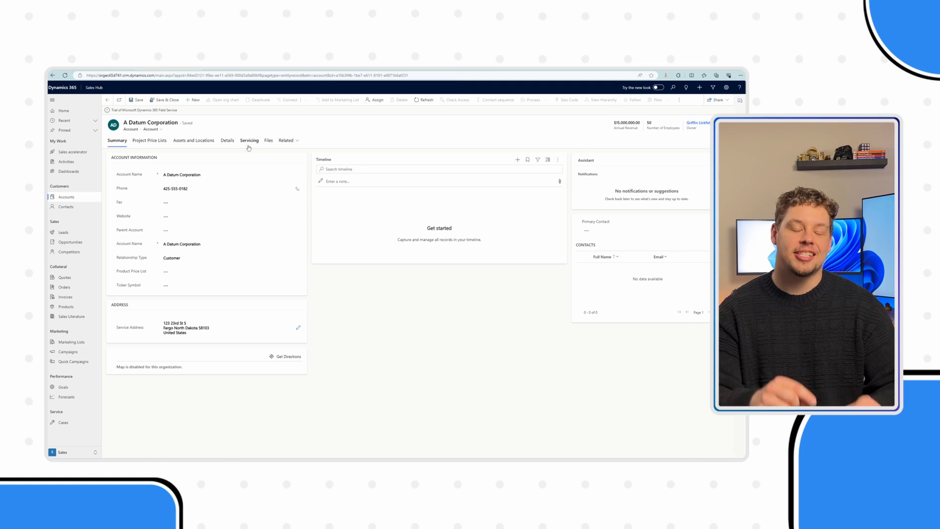
Tick the Emails, Bulk Emails, Faxes and Mails checkboxes on A Datum Corporation's Details tab, switching Mail to Do Not Allow
left_click(227, 140)
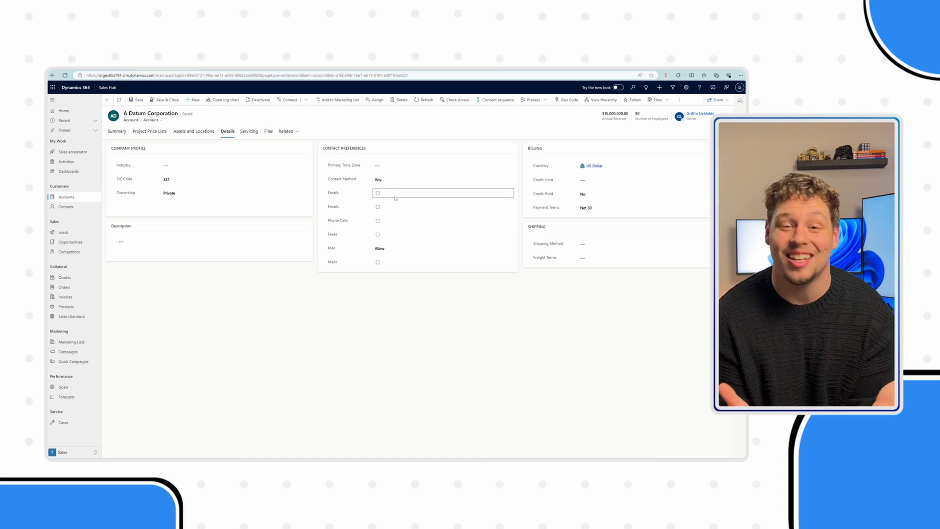
left_click(377, 192)
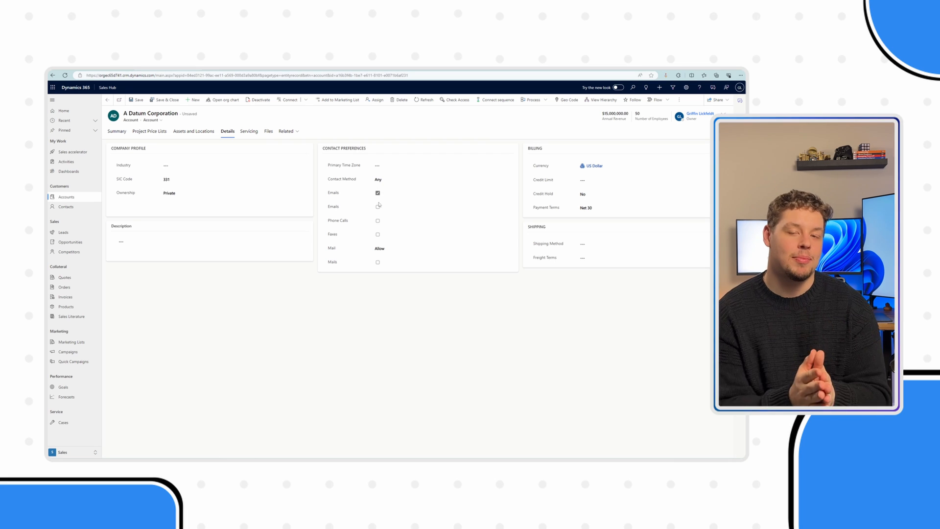
left_click(378, 221)
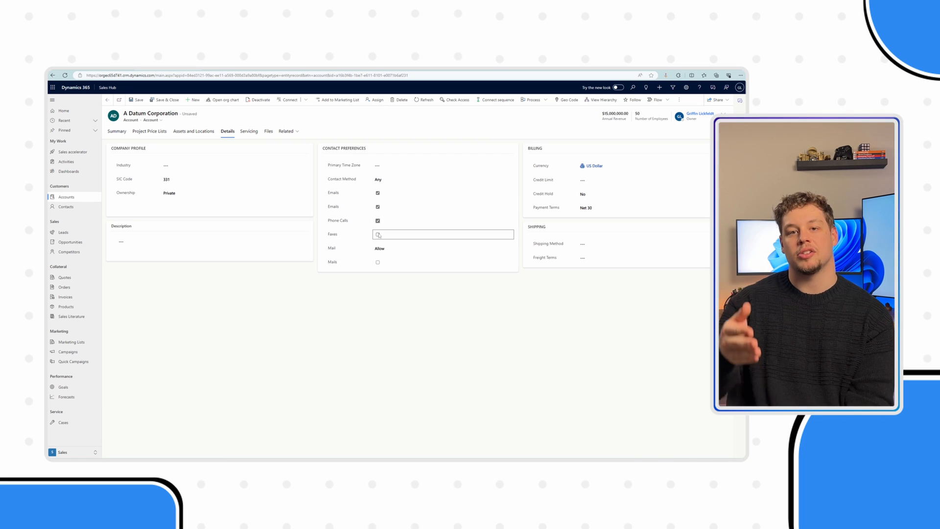
left_click(376, 234)
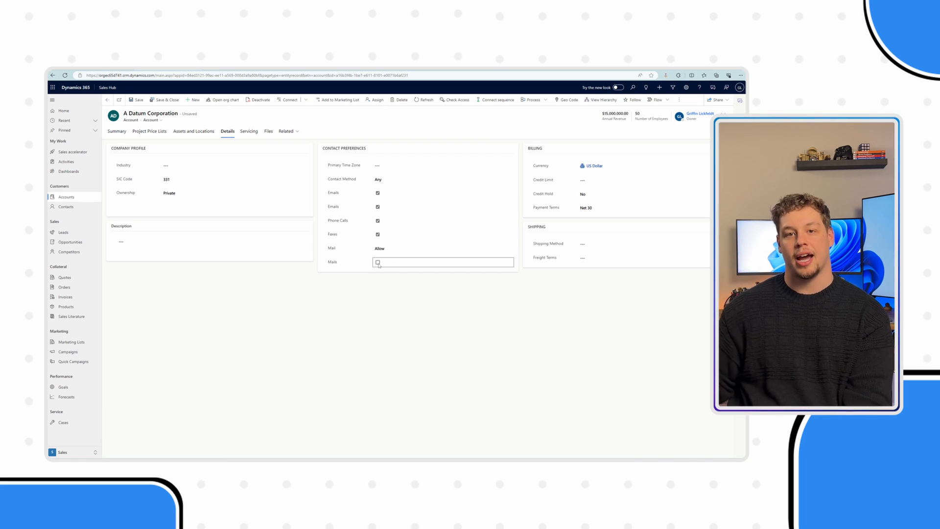
left_click(442, 248)
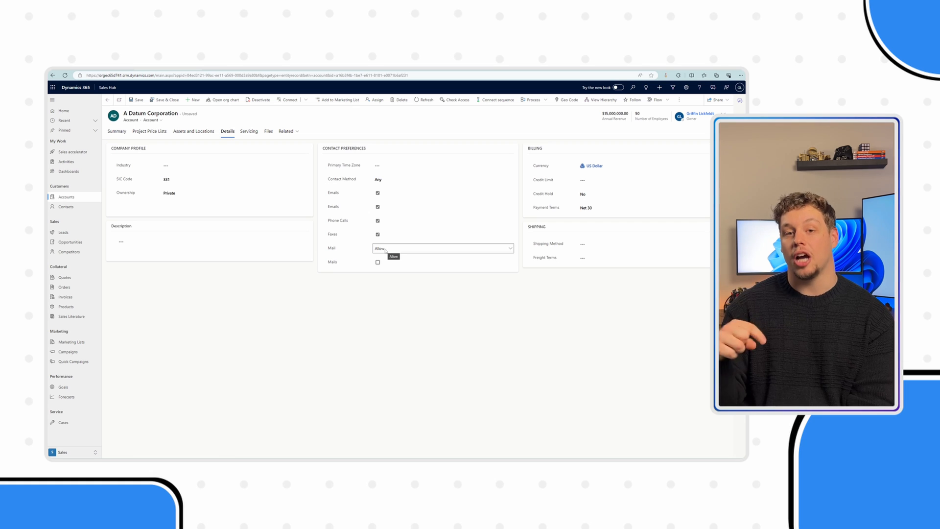
left_click(442, 248)
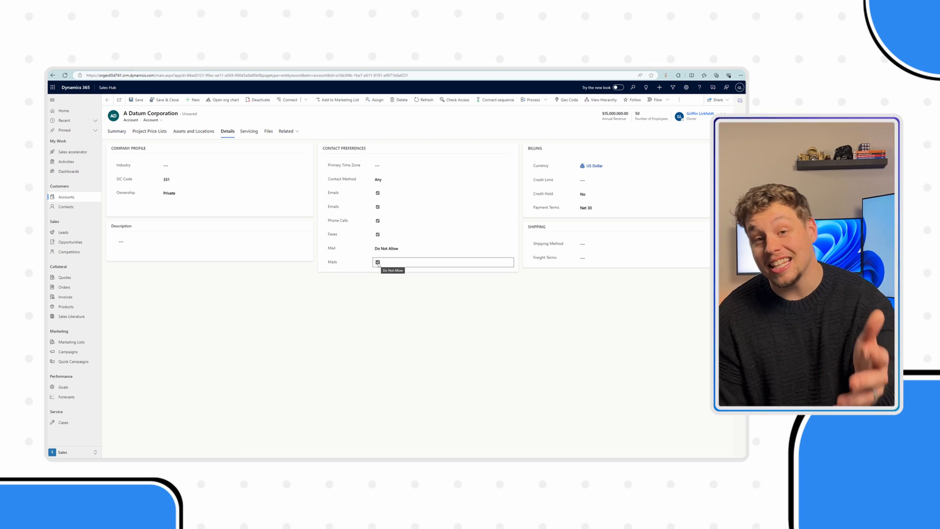